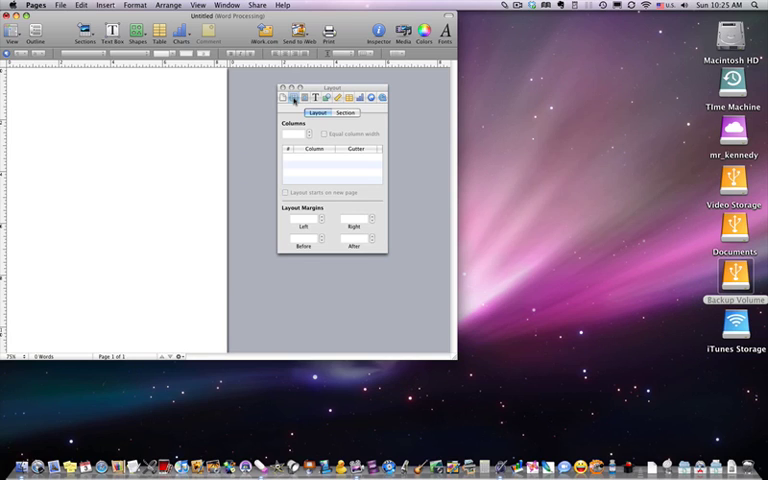
- Browse the inspector panes and settle on the column layout settings
click(286, 98)
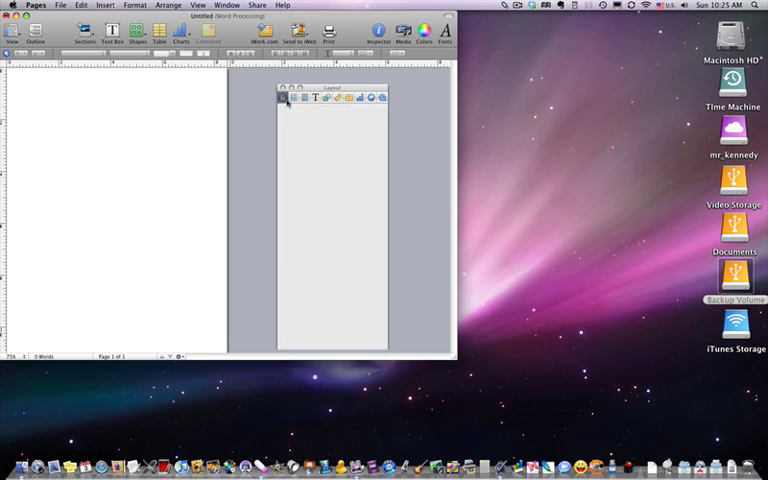
click(284, 96)
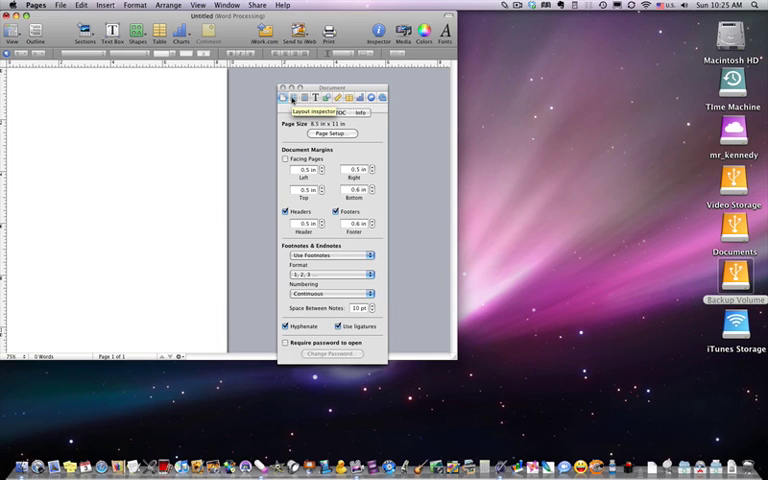
click(290, 96)
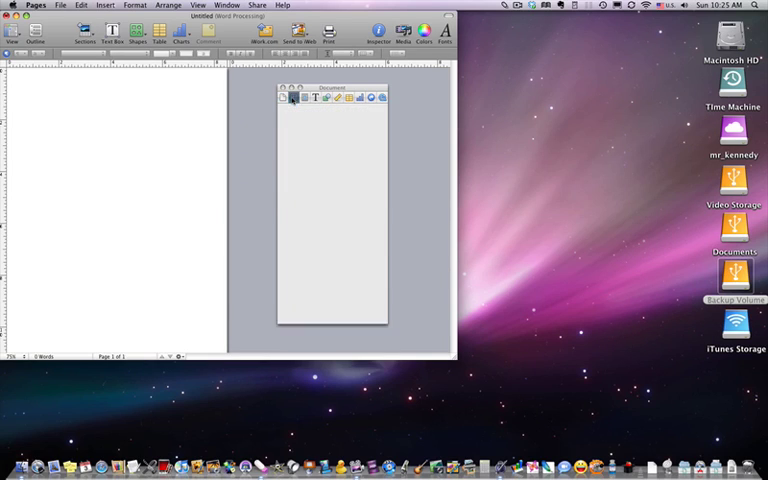
click(296, 96)
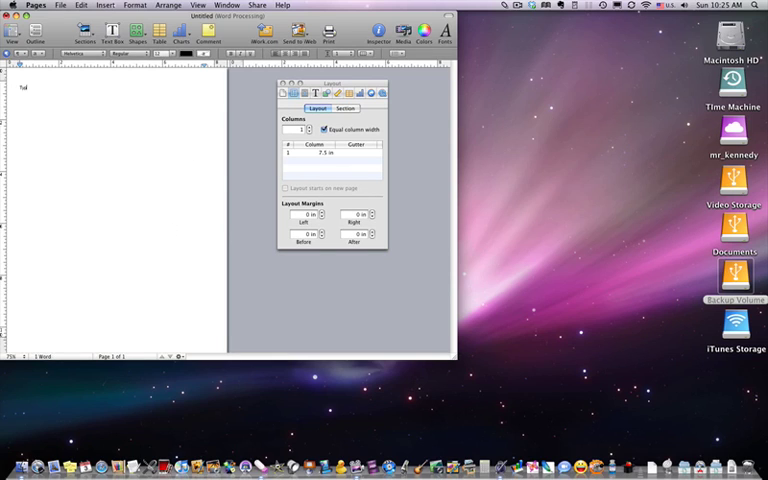
- Fill the top of the page with repeated 'Type some text.' filler sentences
text(Type some text. Type some text. Type some text. Type some text.)
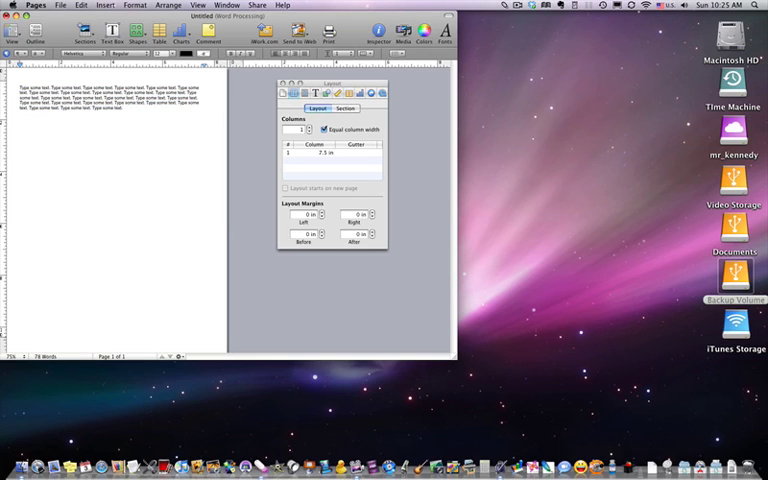
text(Type some text.)
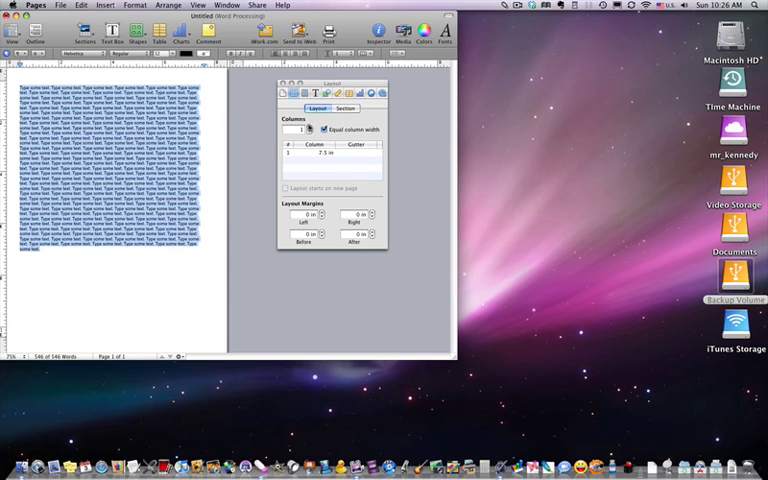
- Raise the column count to four and turn off Equal column width
click(310, 128)
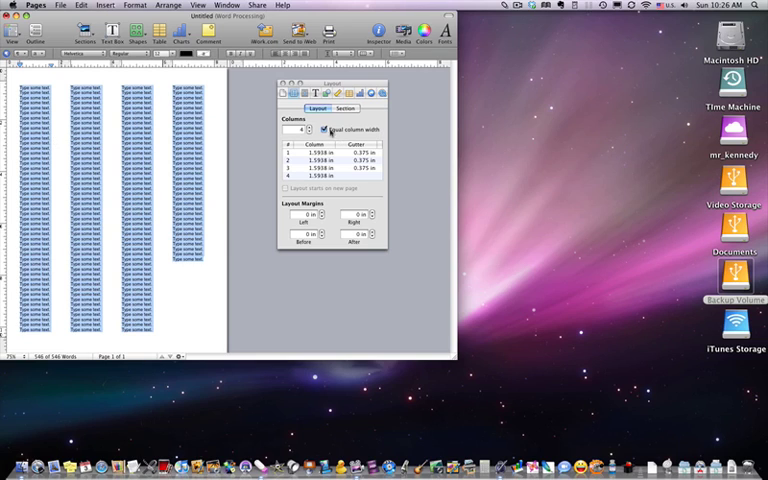
click(324, 130)
text(2)
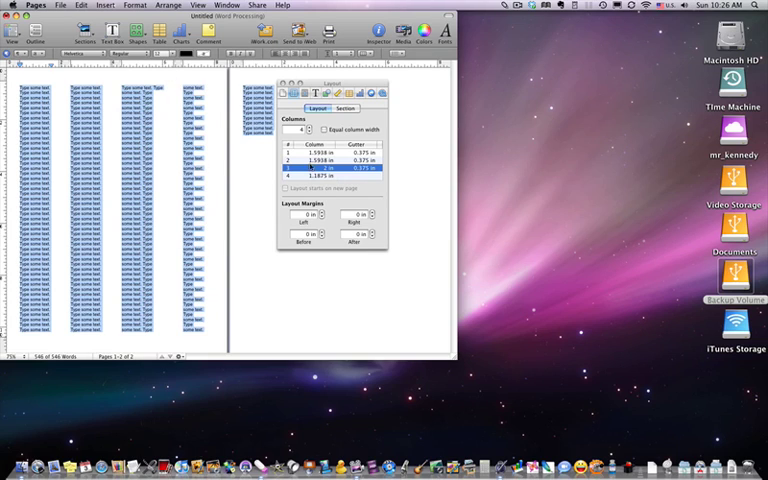
mouse_move(312, 166)
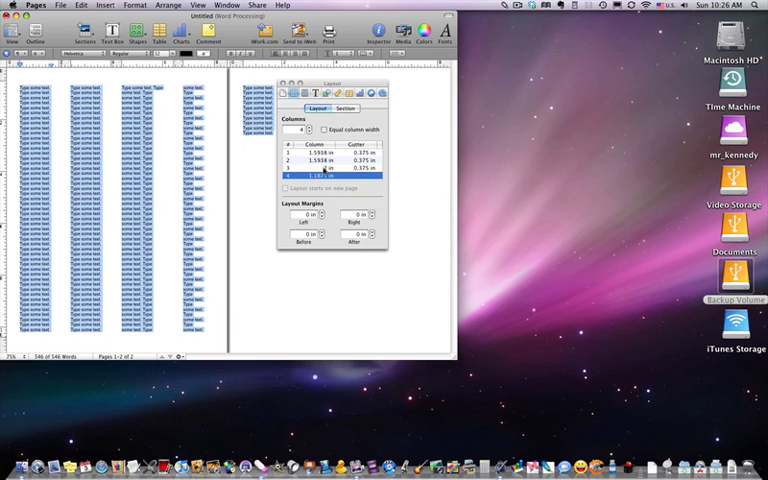
mouse_move(318, 180)
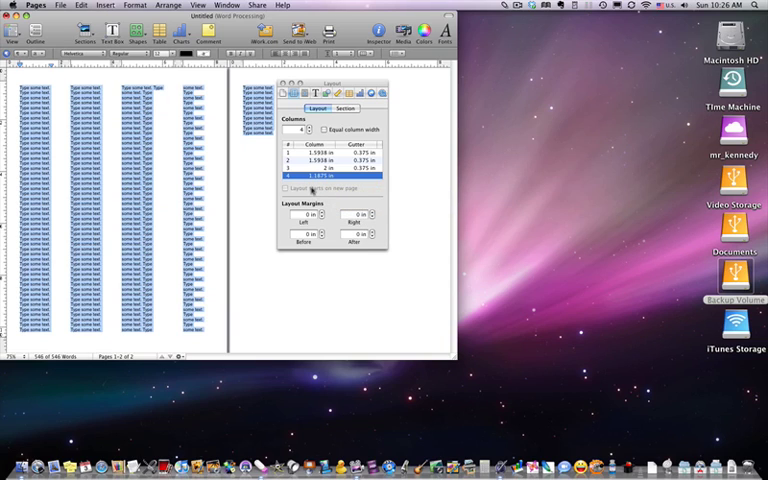
mouse_move(312, 190)
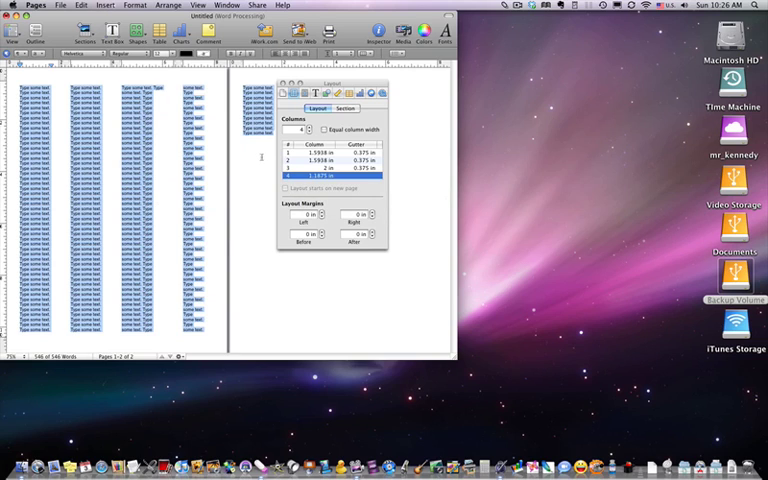
- Try three and two columns back and forth, then make the columns equal width
click(312, 132)
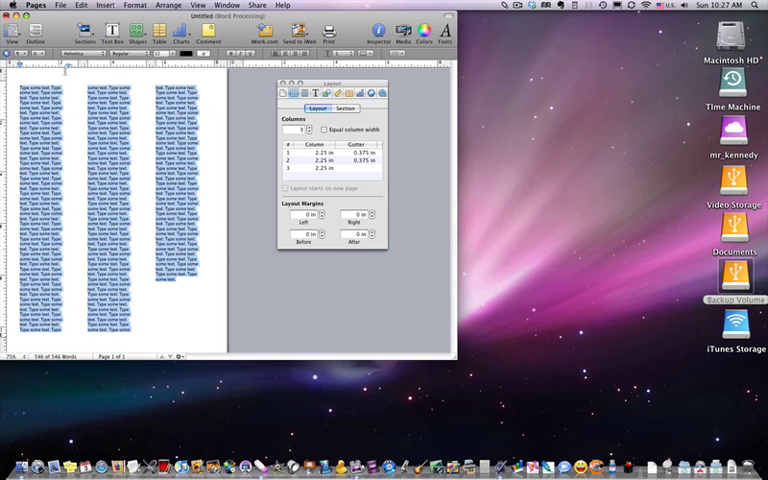
mouse_move(160, 68)
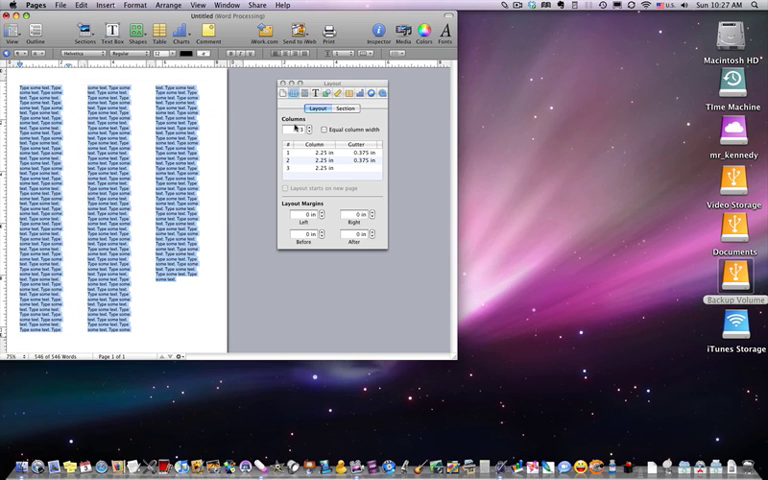
click(312, 130)
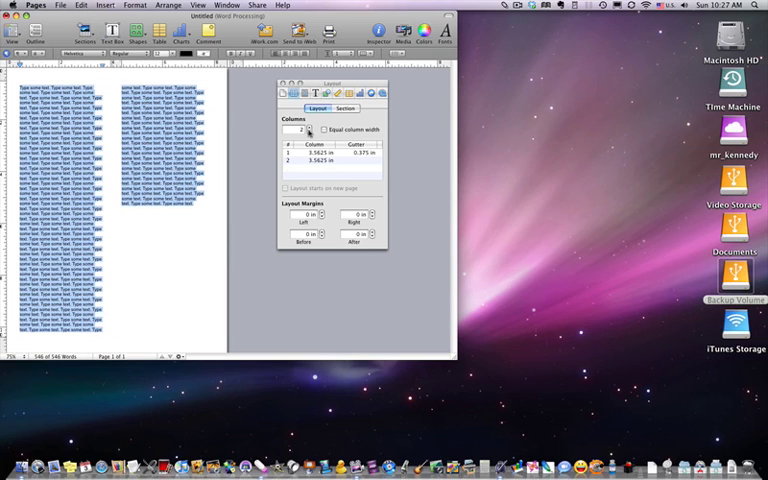
click(310, 128)
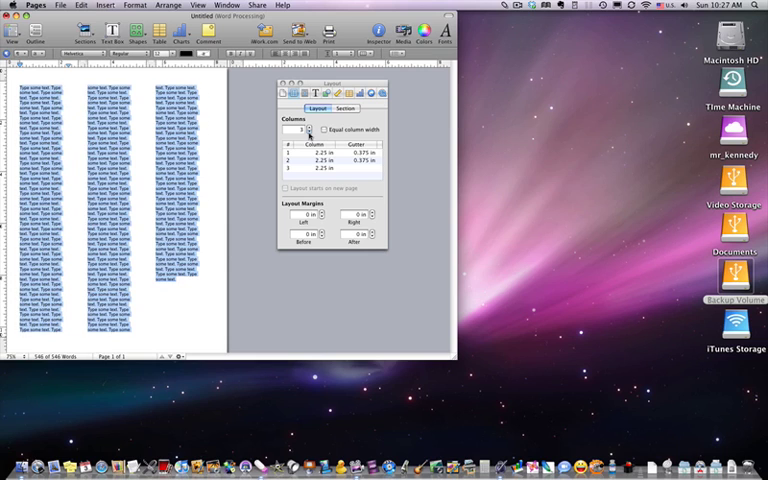
click(310, 132)
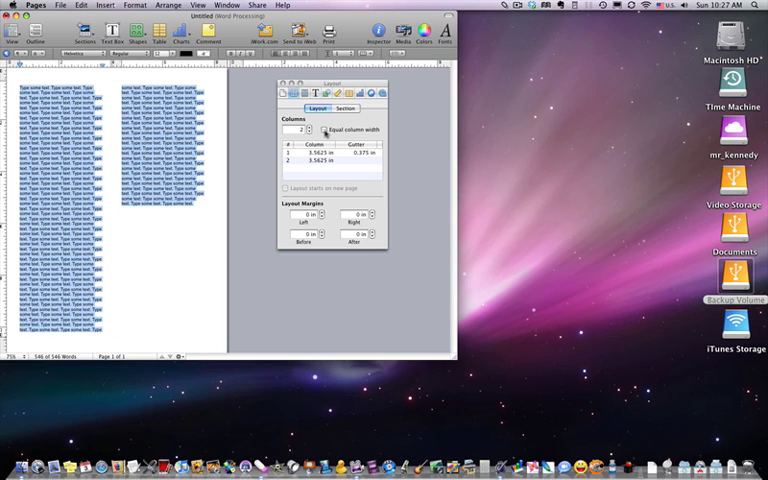
click(308, 128)
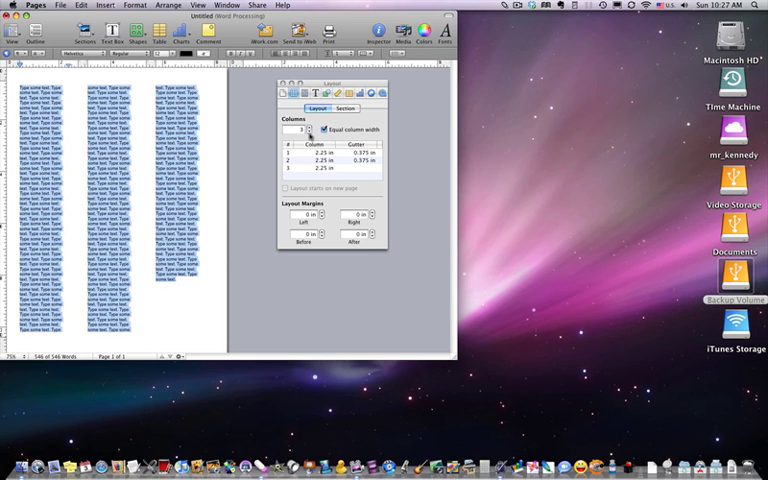
click(310, 128)
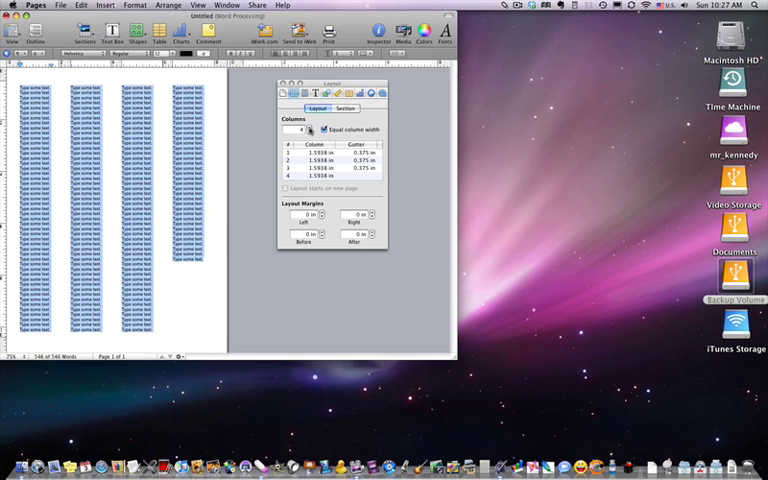
- Step through more column counts and settle on a two-column equal-width layout
click(312, 128)
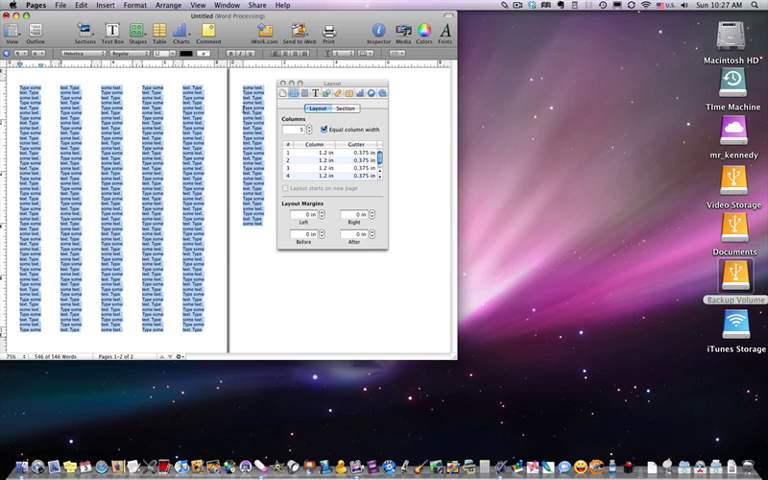
click(310, 132)
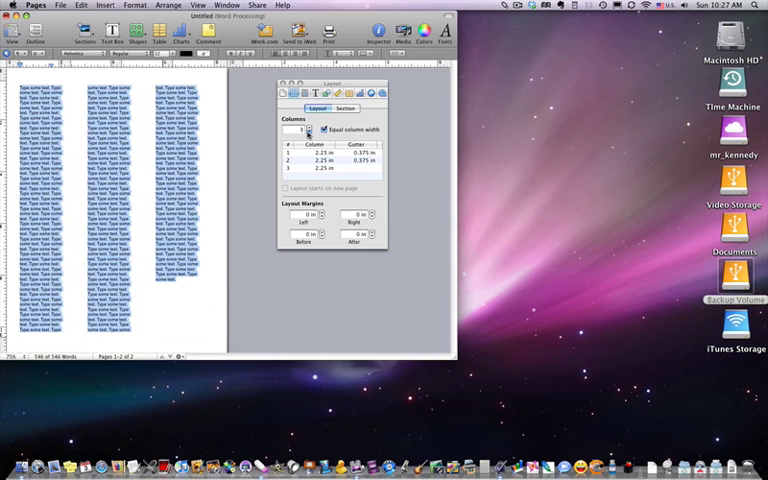
click(312, 132)
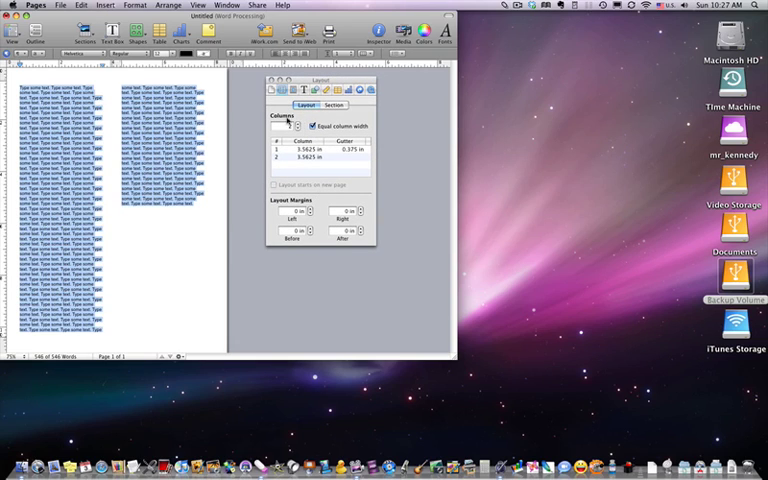
click(298, 120)
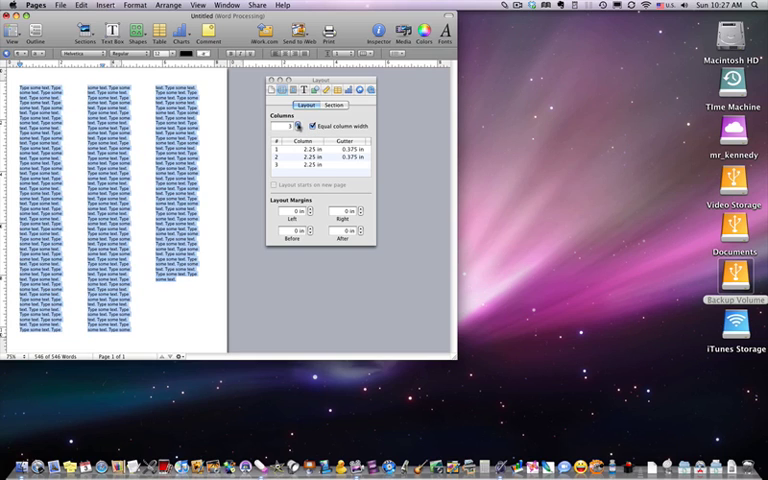
click(300, 128)
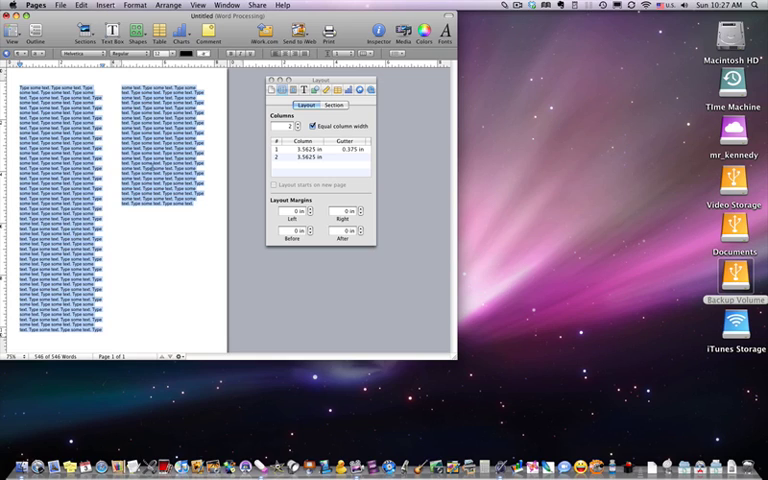
mouse_move(152, 250)
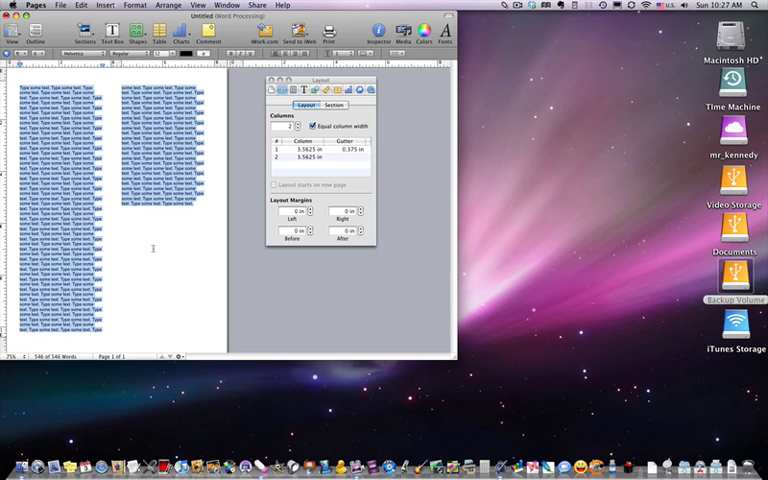
mouse_move(220, 248)
text(0.75)
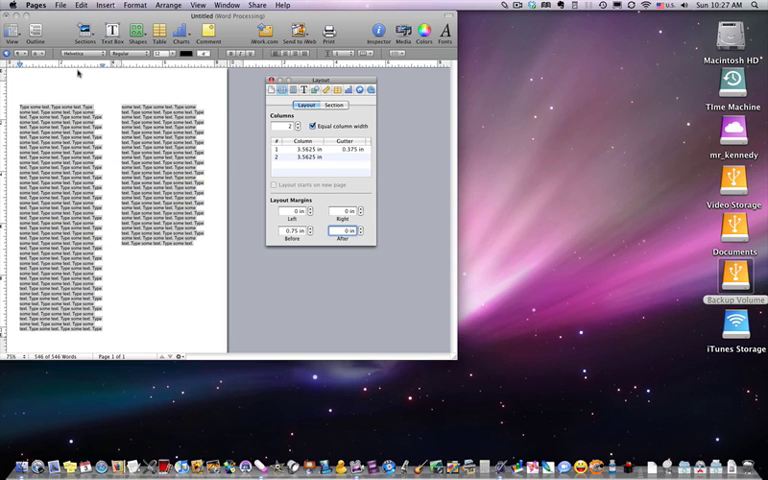
mouse_move(318, 236)
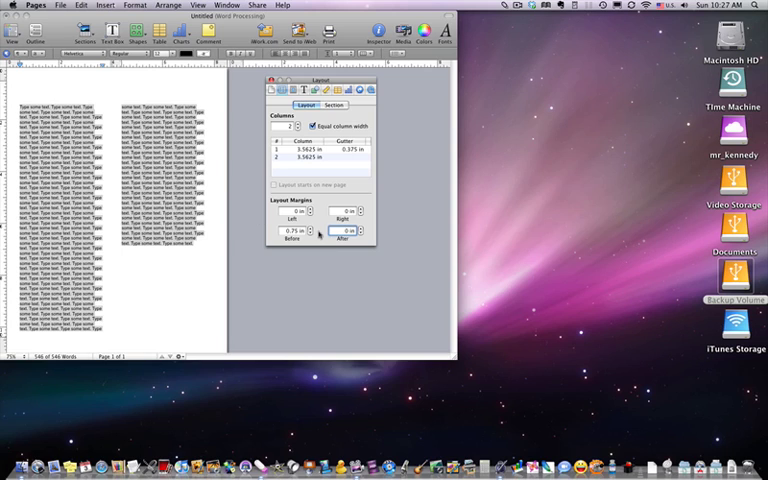
- Change the bottom layout margin so the text sits lower, then show Section settings
click(312, 232)
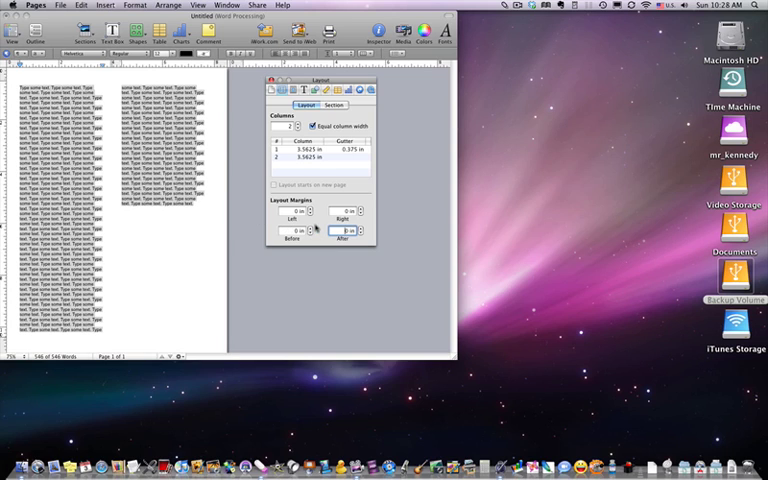
mouse_move(368, 112)
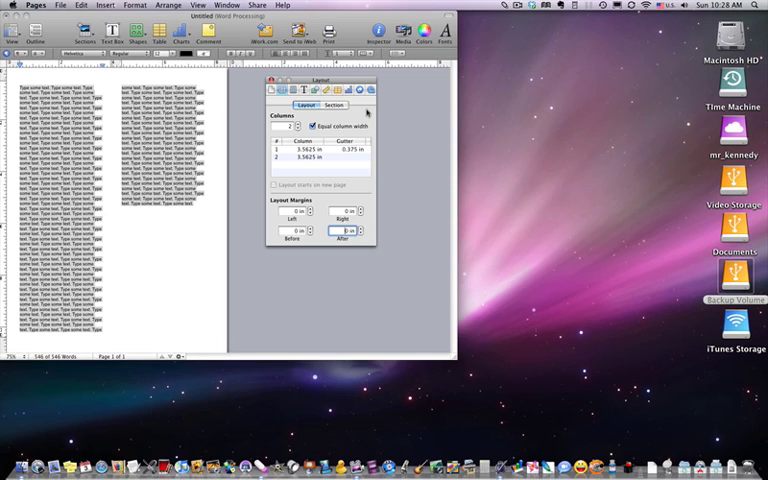
click(336, 104)
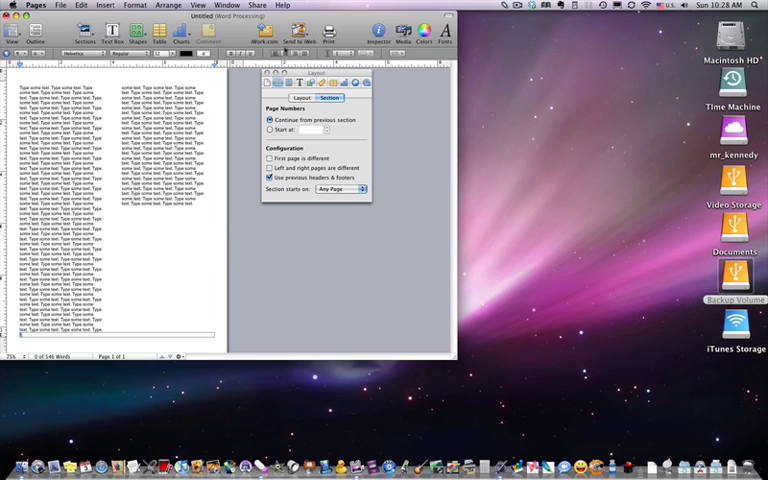
- Insert a page number in the footer and set numbering to start at 7
click(168, 54)
text(1)
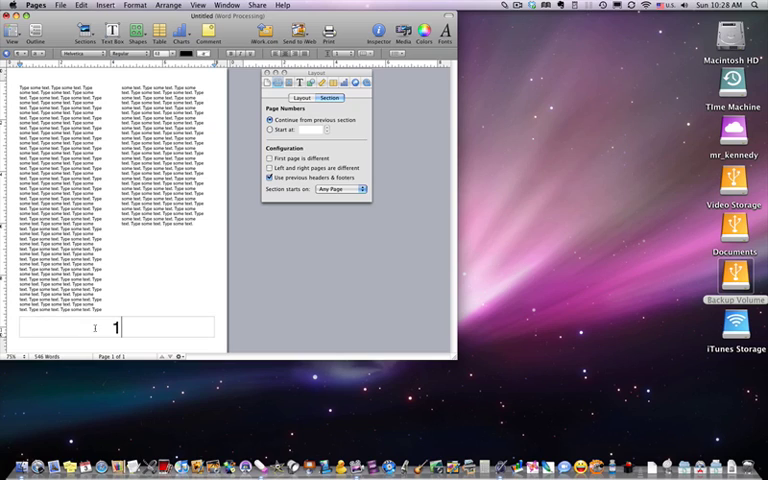
double_click(112, 328)
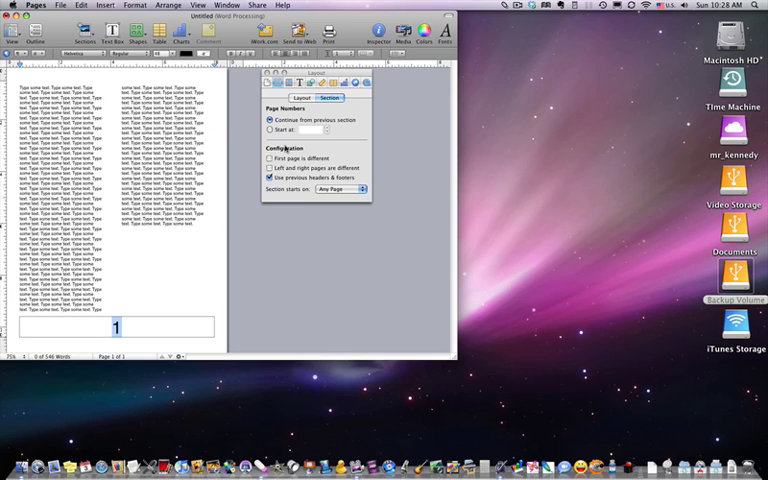
click(270, 130)
text(7)
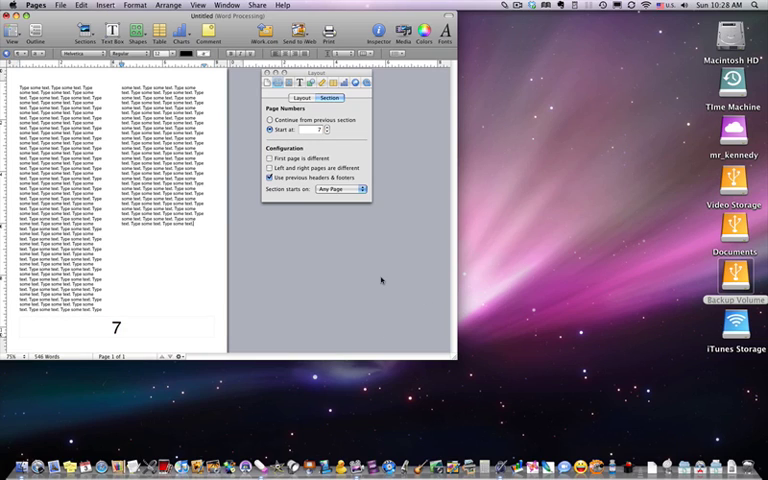
mouse_move(332, 232)
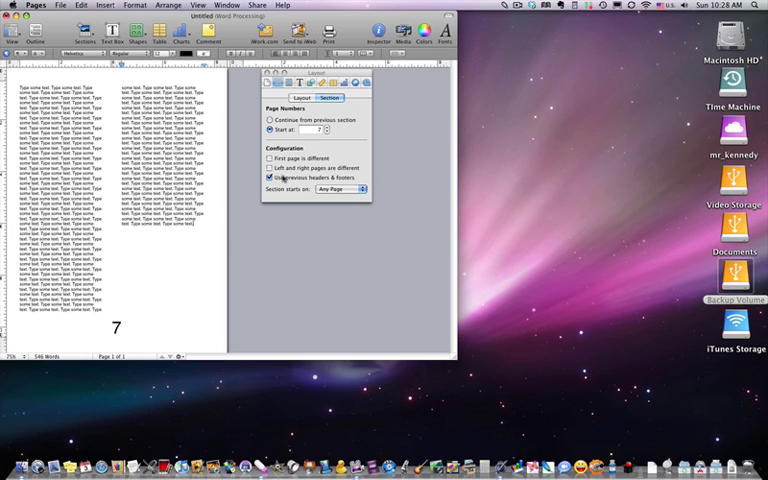
- Enable 'Left and right pages are different', glancing at document margins along the way
click(270, 178)
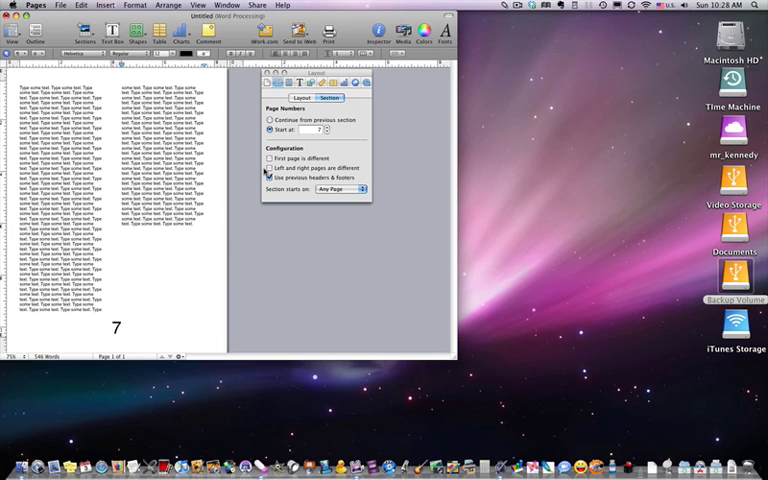
click(268, 168)
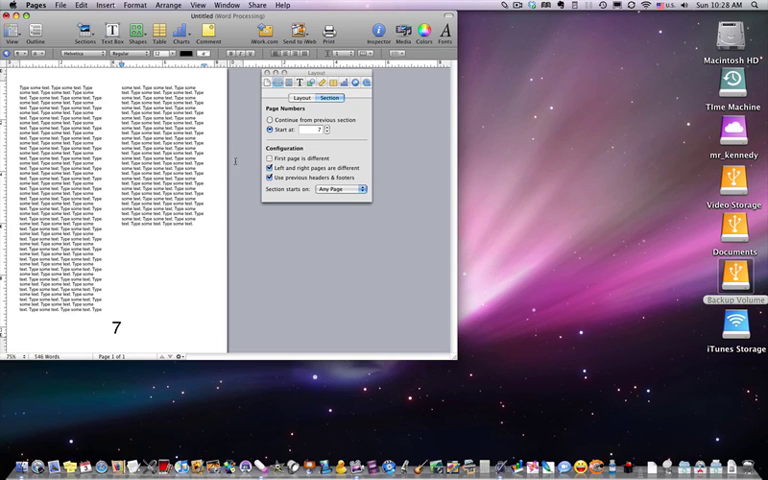
click(280, 84)
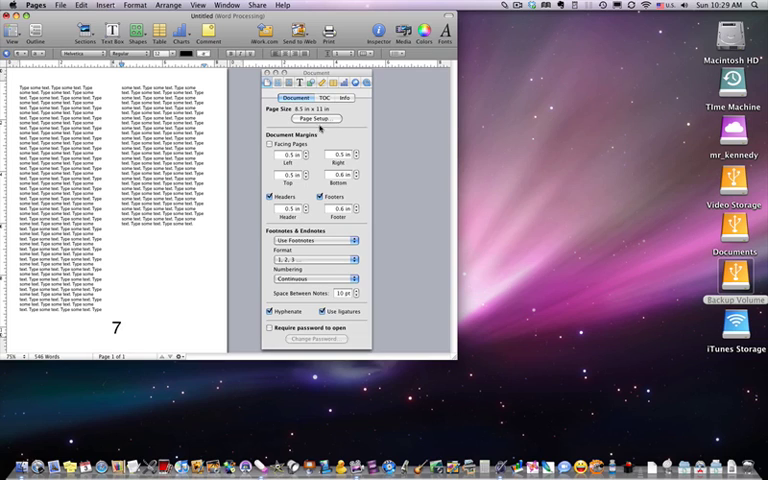
click(272, 144)
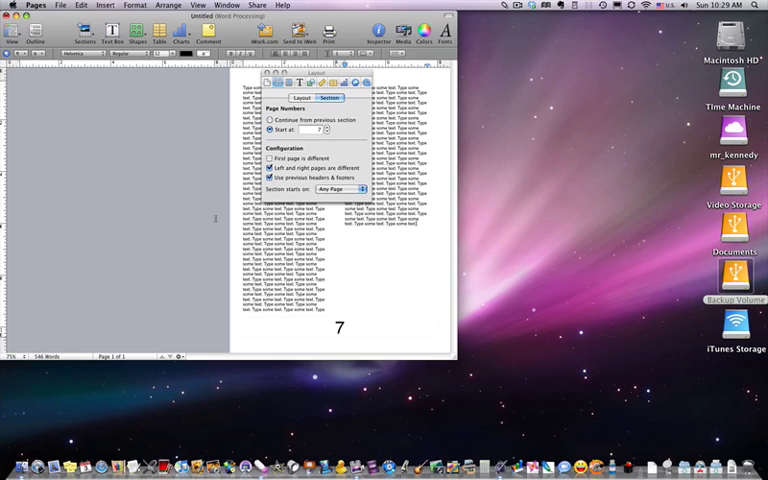
mouse_move(388, 332)
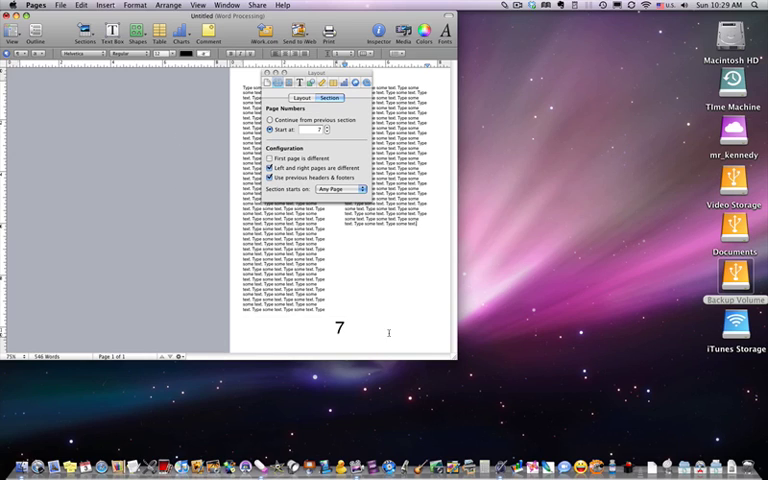
mouse_move(380, 240)
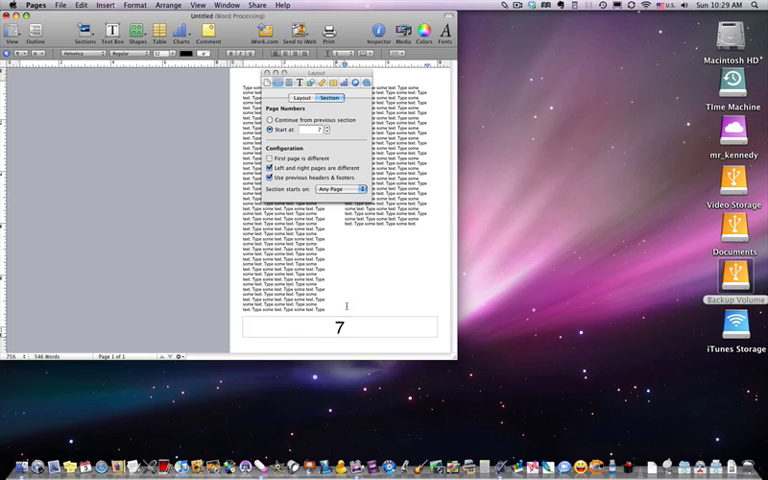
click(276, 84)
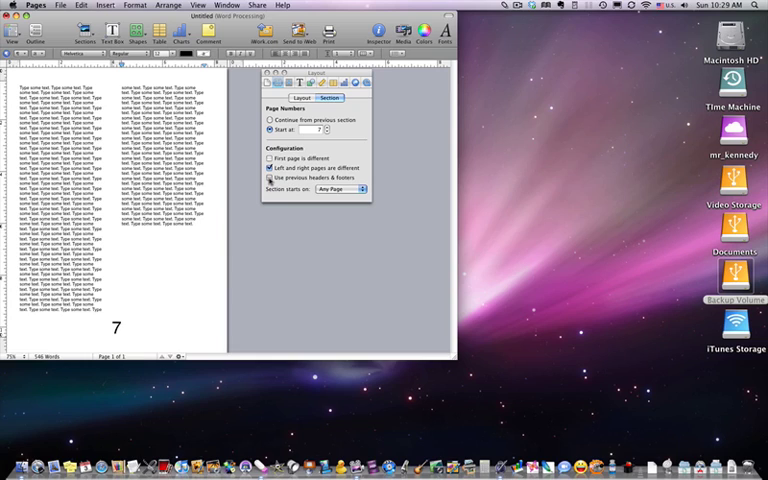
click(340, 190)
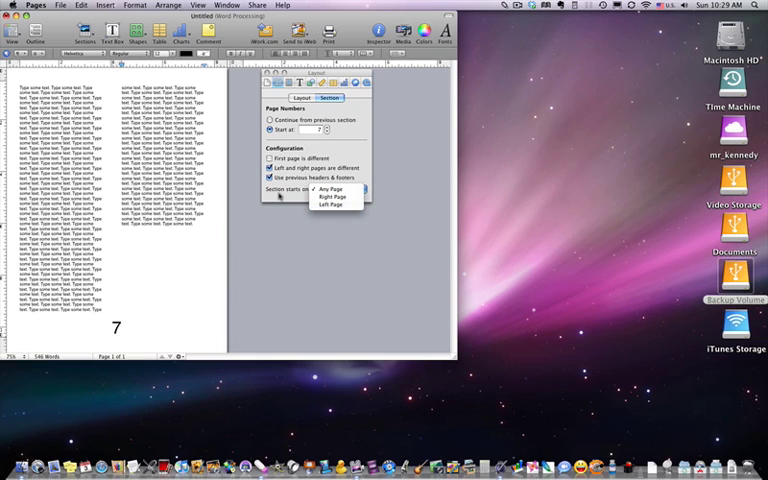
click(336, 190)
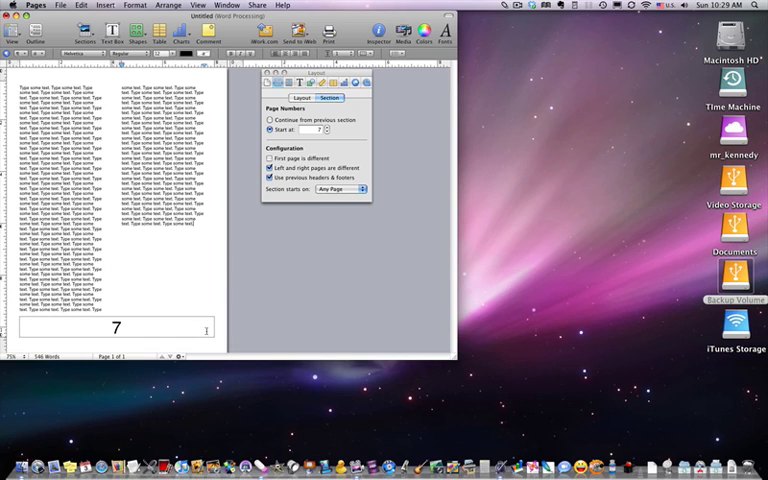
mouse_move(204, 276)
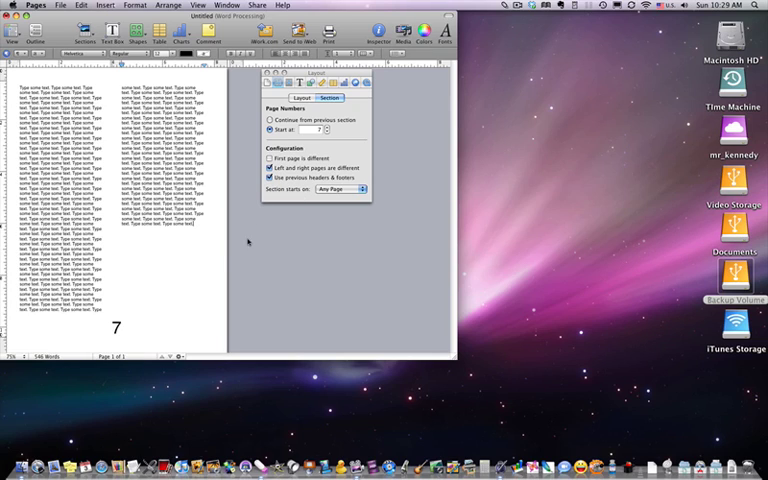
click(340, 188)
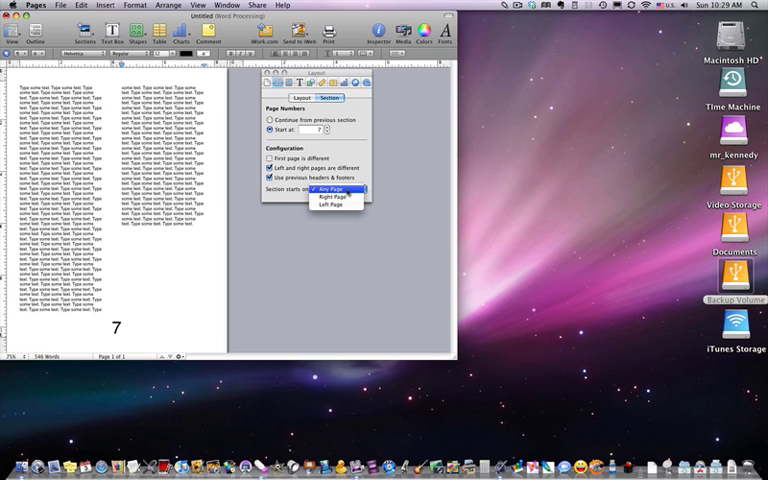
click(330, 190)
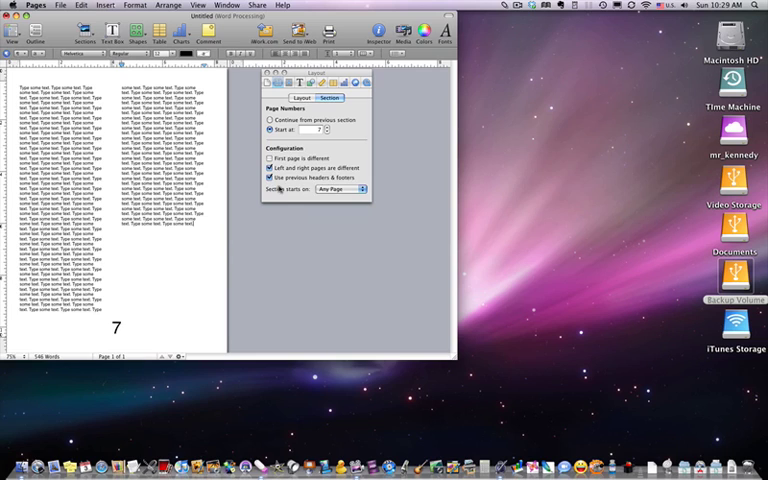